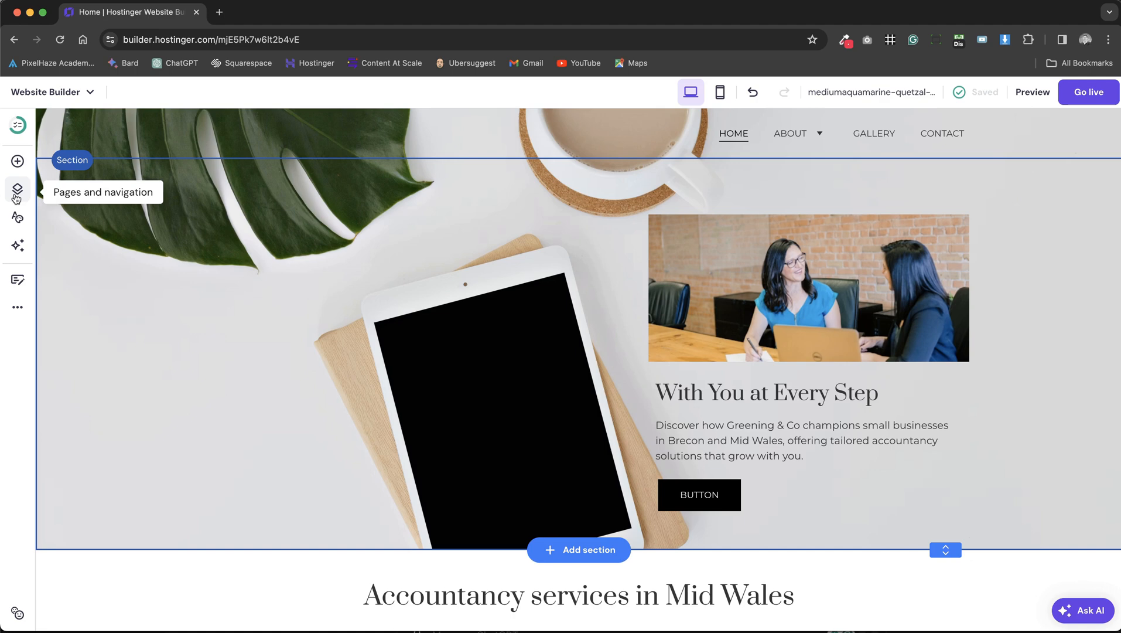
{"action": "mouse_move", "coordinate": [16, 191]}
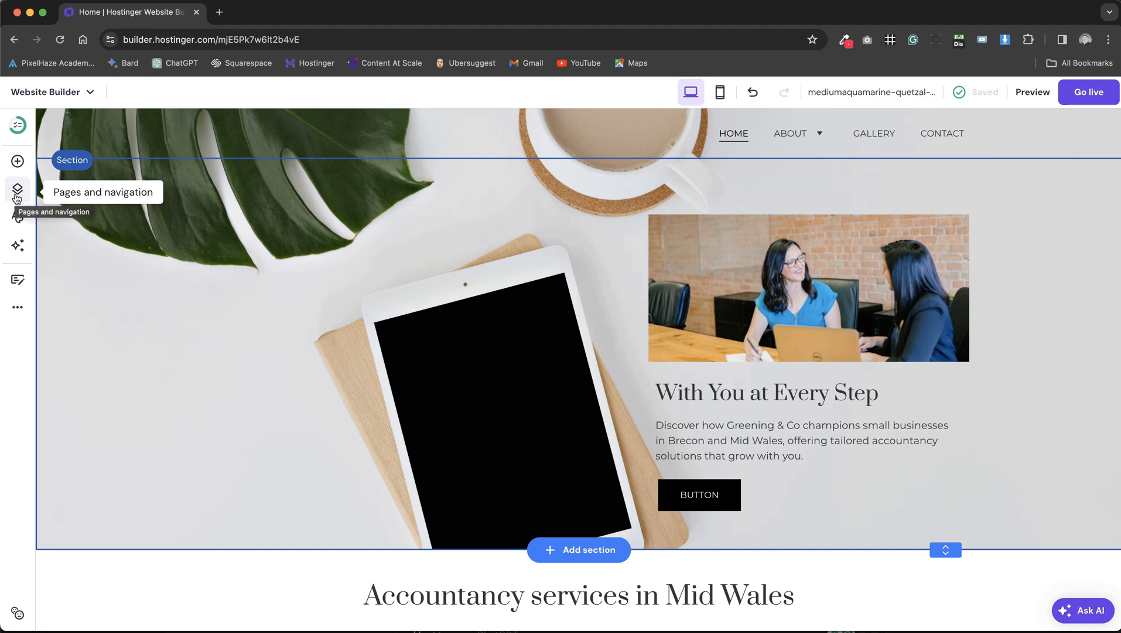
Show the site's pages and navigation list from the left sidebar
{"action": "left_click", "coordinate": [17, 190]}
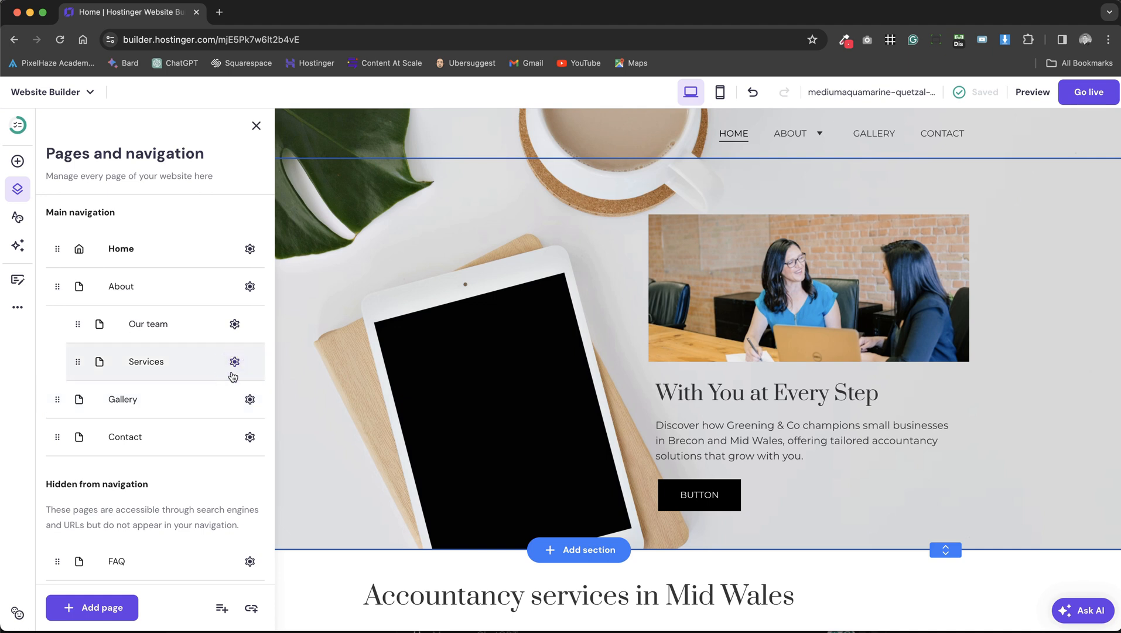
Begin SEO setup for the Services page with business name 'Greening' and continue to the description
{"action": "left_click", "coordinate": [234, 361]}
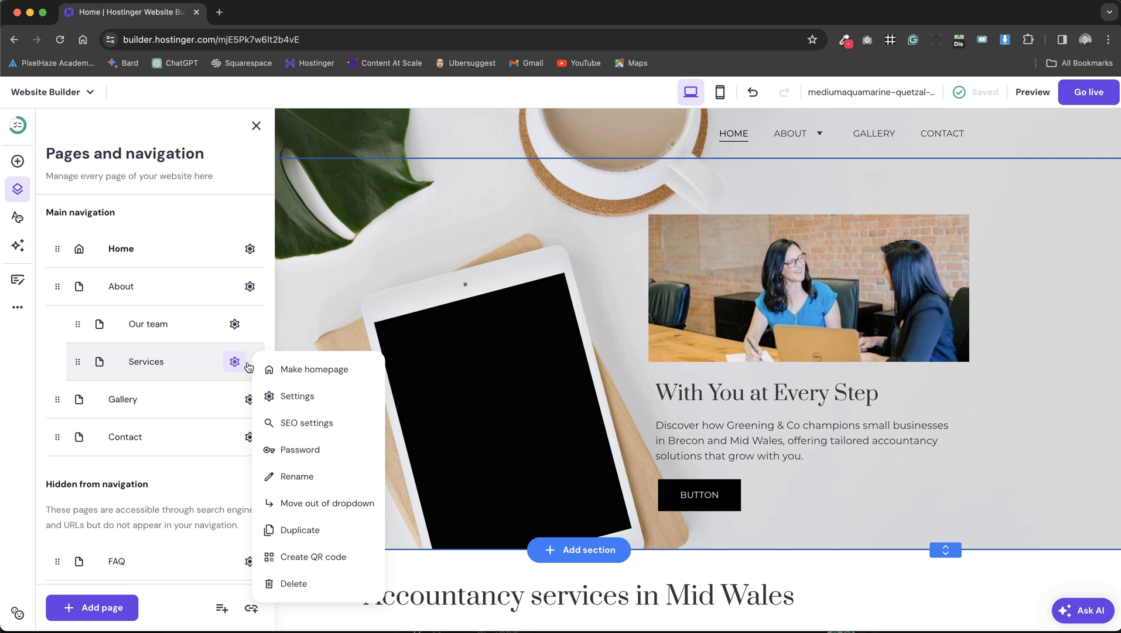
{"action": "mouse_move", "coordinate": [310, 422]}
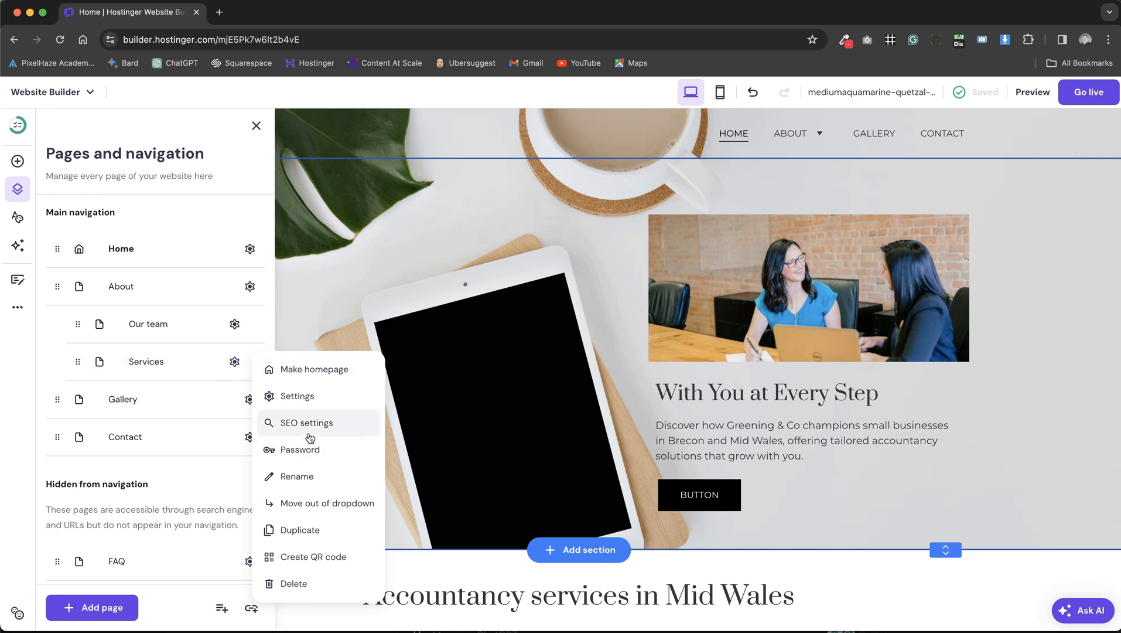
{"action": "mouse_move", "coordinate": [315, 432]}
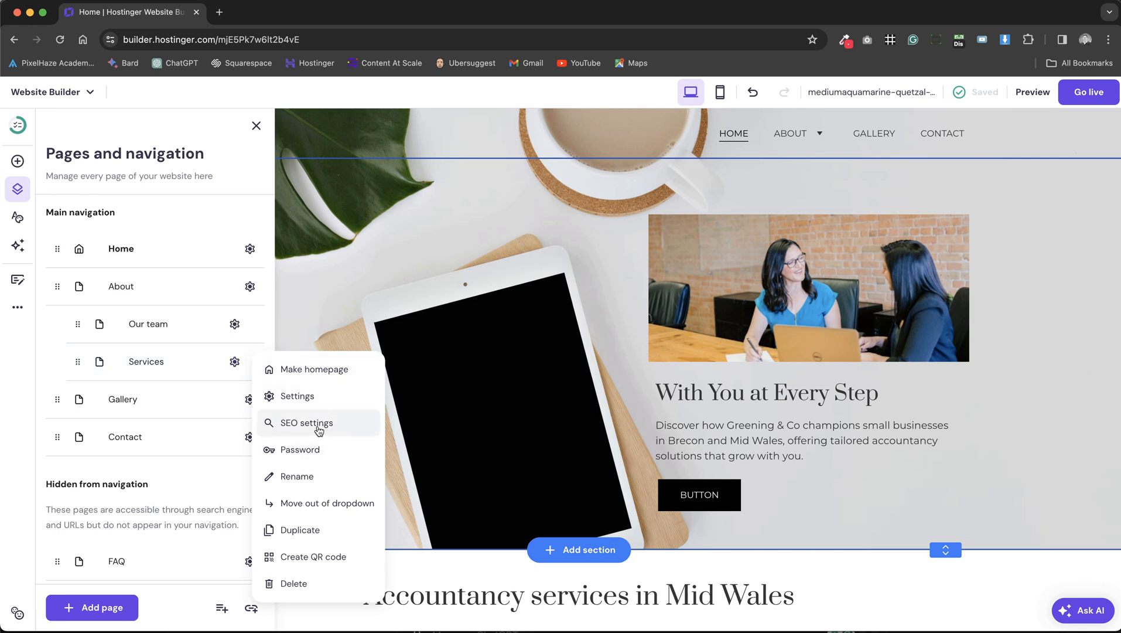
{"action": "left_click", "coordinate": [306, 422]}
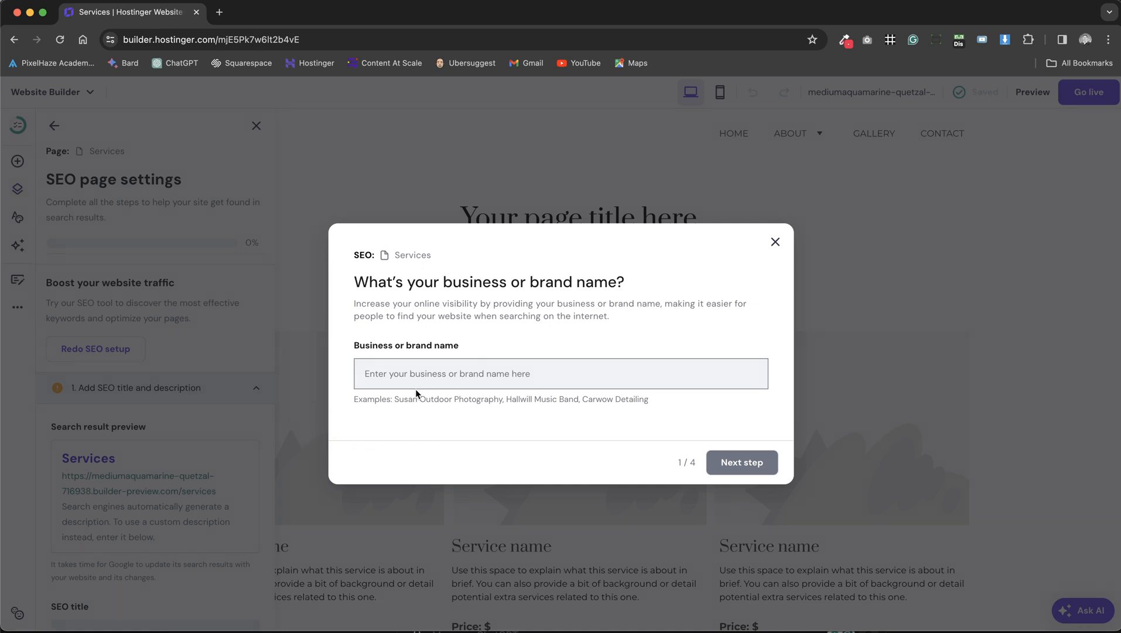
{"action": "type", "text": "Greening"}
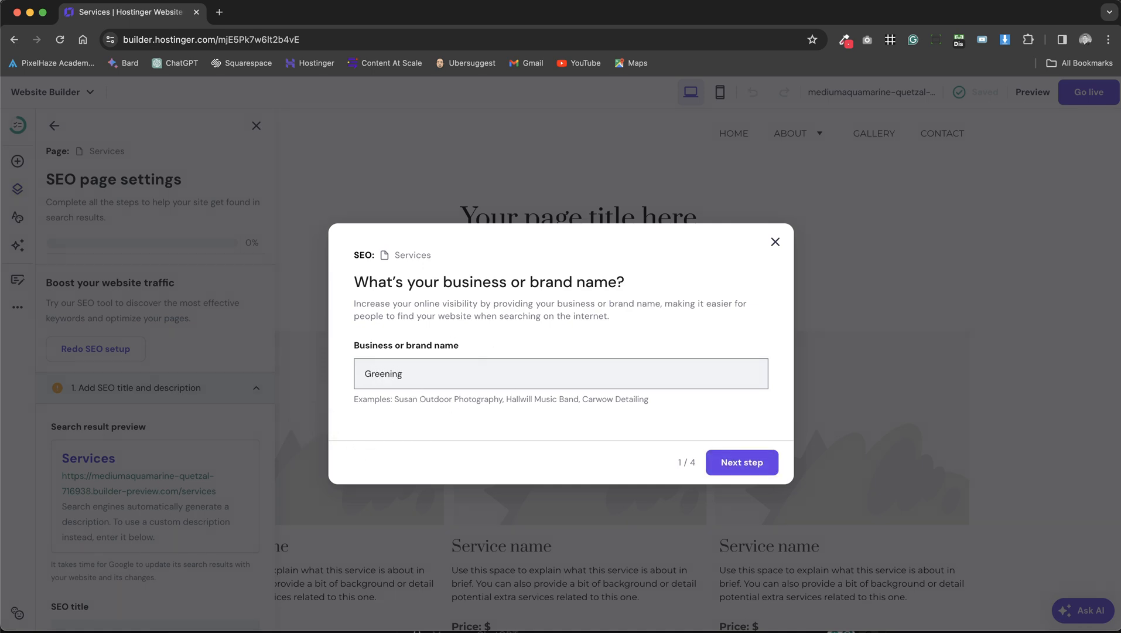
{"action": "left_click", "coordinate": [742, 462]}
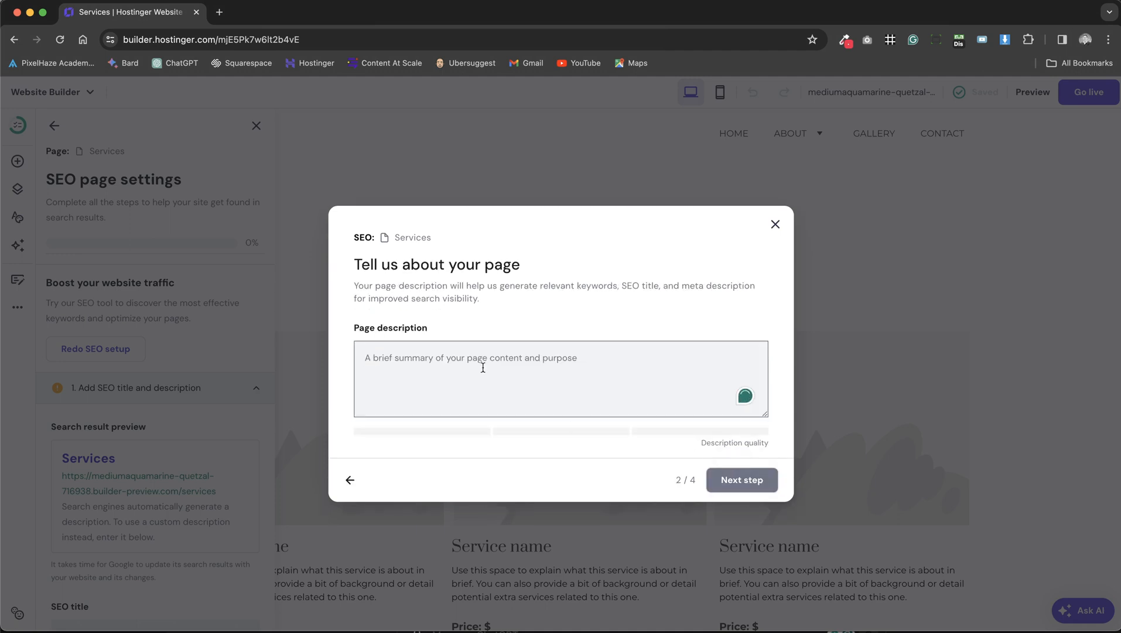
Describe the page as an accountant firm for small businesses in Brecon, serving Mid Wales and the Midlands
{"action": "type", "text": "Accountant f"}
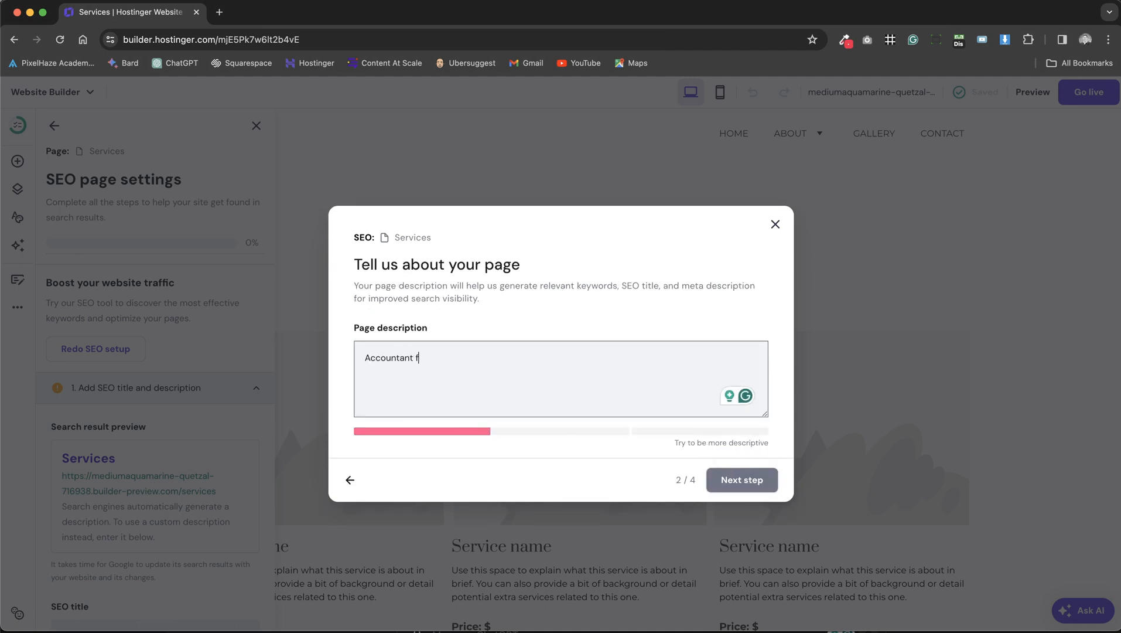
{"action": "type", "text": "irm for small bus"}
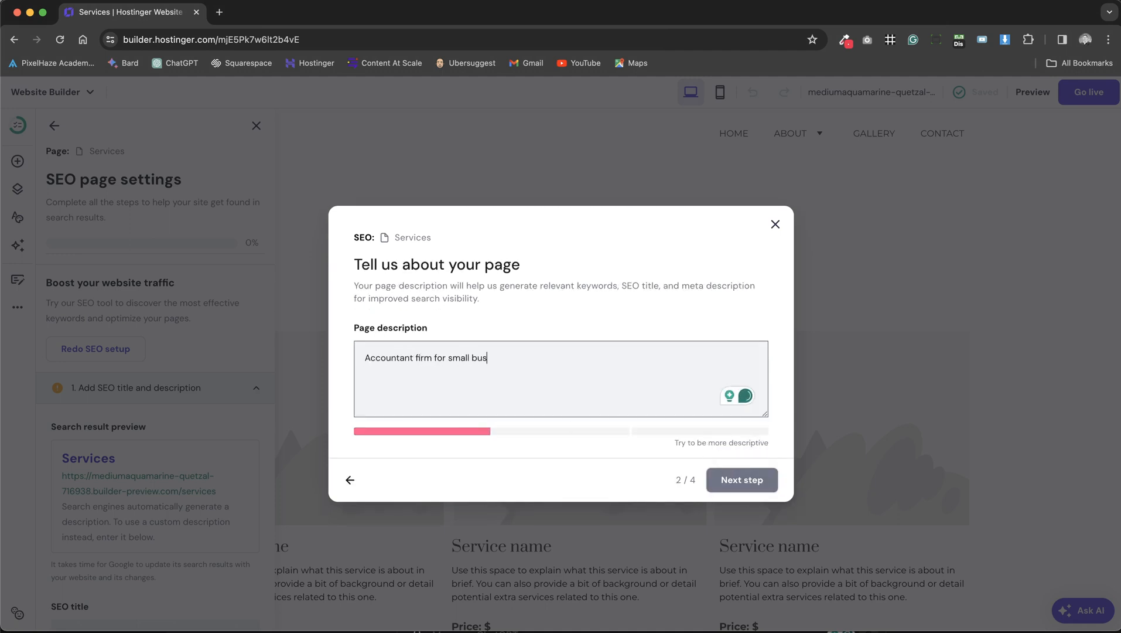
{"action": "type", "text": "inesses in Brecon,"}
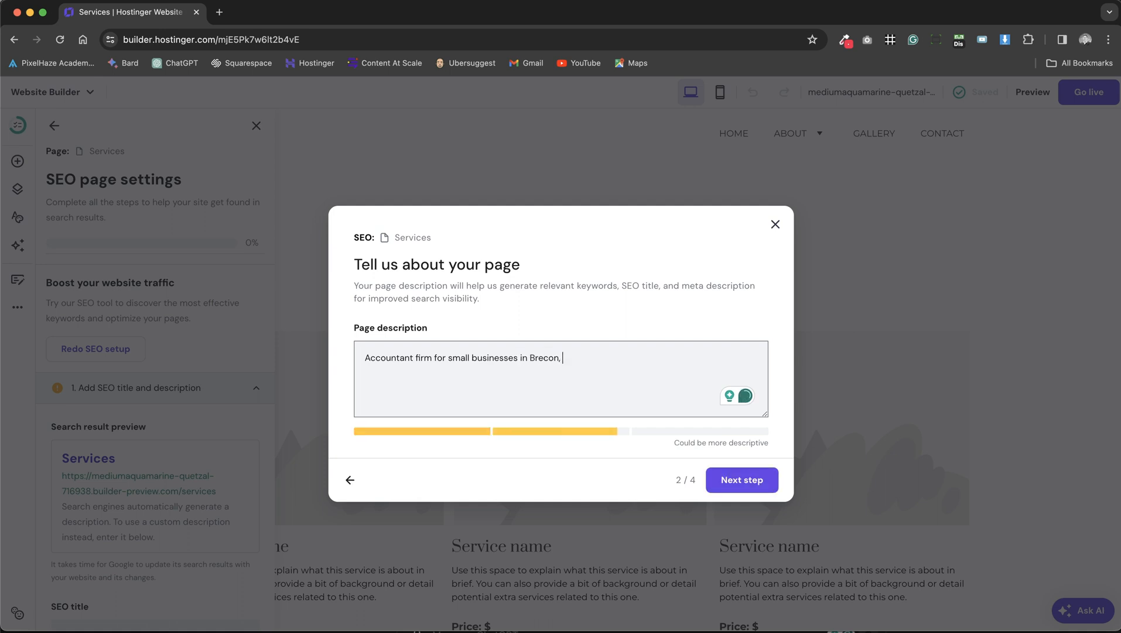
{"action": "type", "text": "serving Mid Wales"}
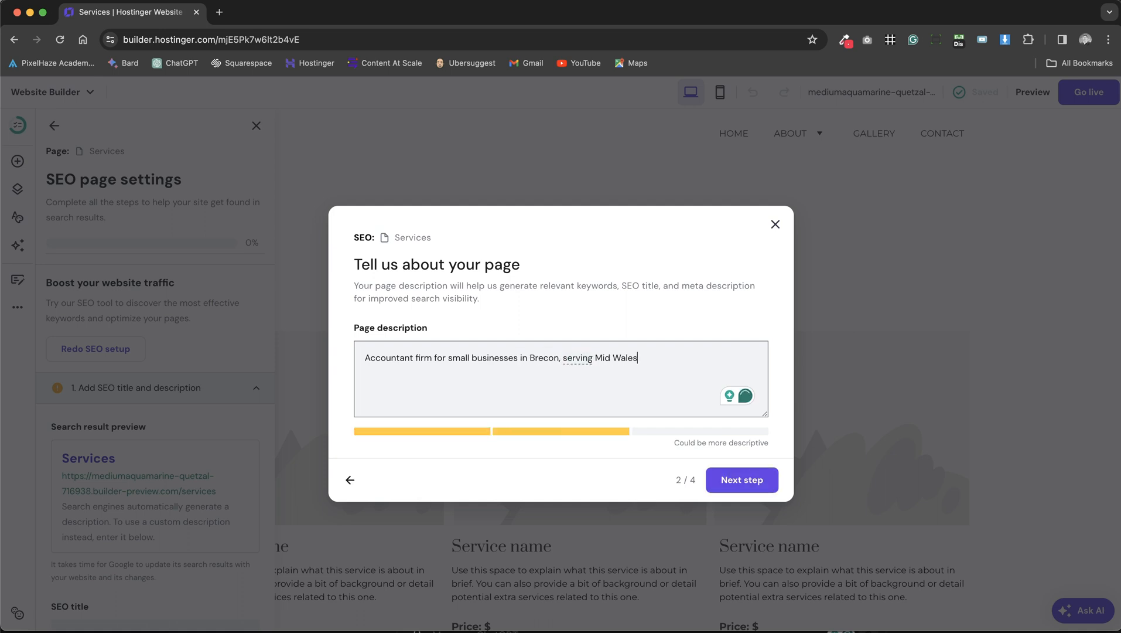
{"action": "type", "text": "and the Midlands."}
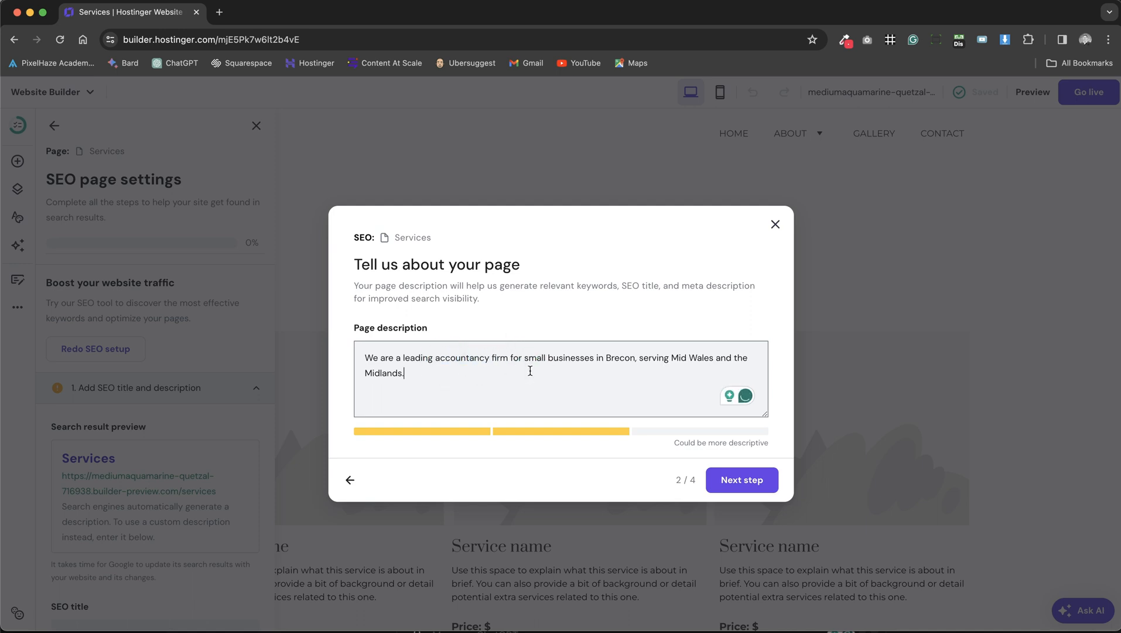
{"action": "double_click", "coordinate": [453, 357]}
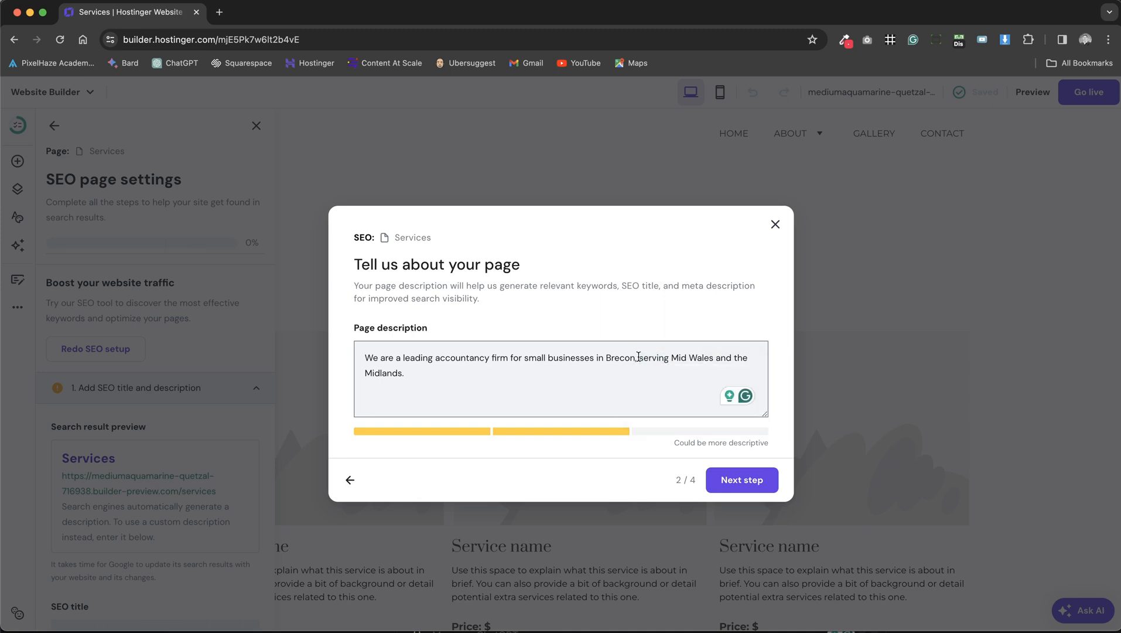
{"action": "double_click", "coordinate": [701, 357]}
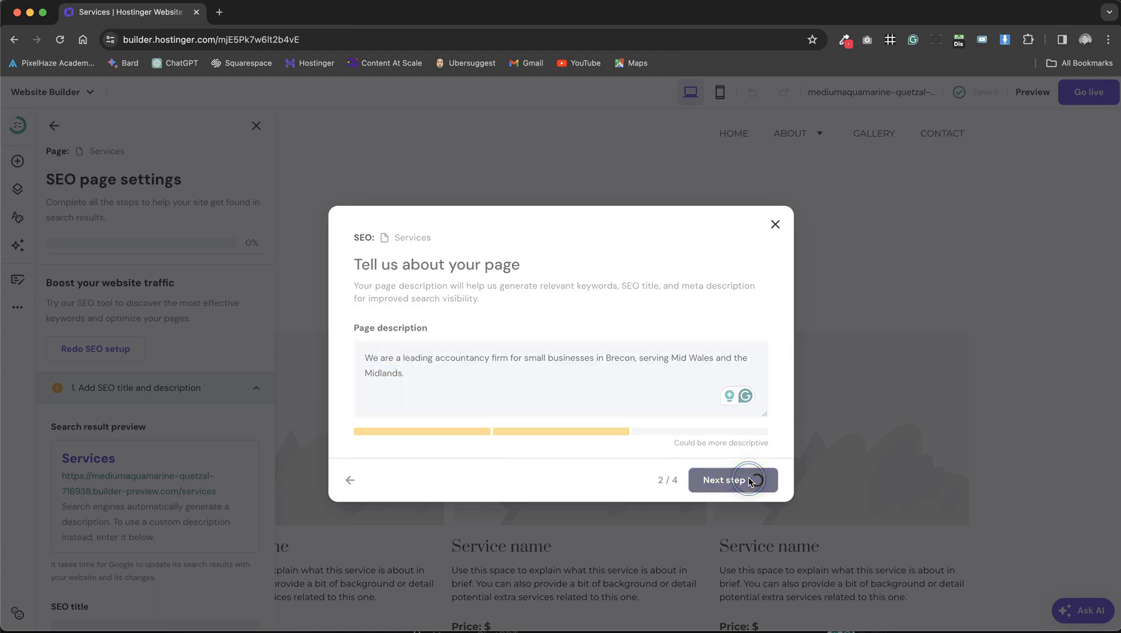
Choose keywords accountancy firm, Brecon and Mid Wales, then generate the search-result preview
{"action": "left_click", "coordinate": [731, 479]}
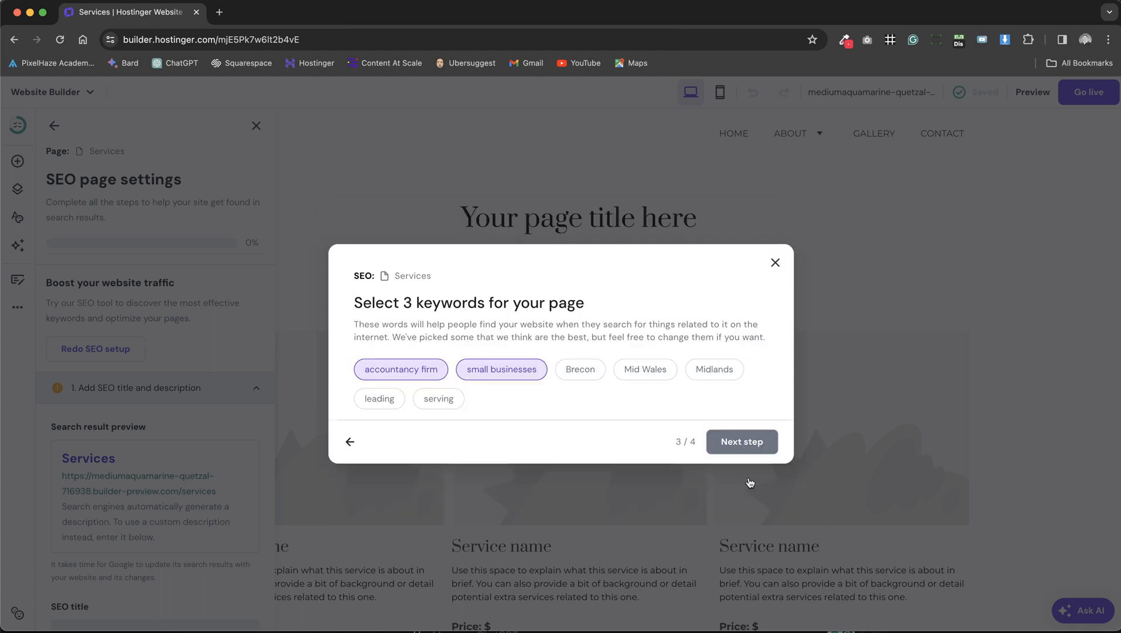
{"action": "mouse_move", "coordinate": [702, 419]}
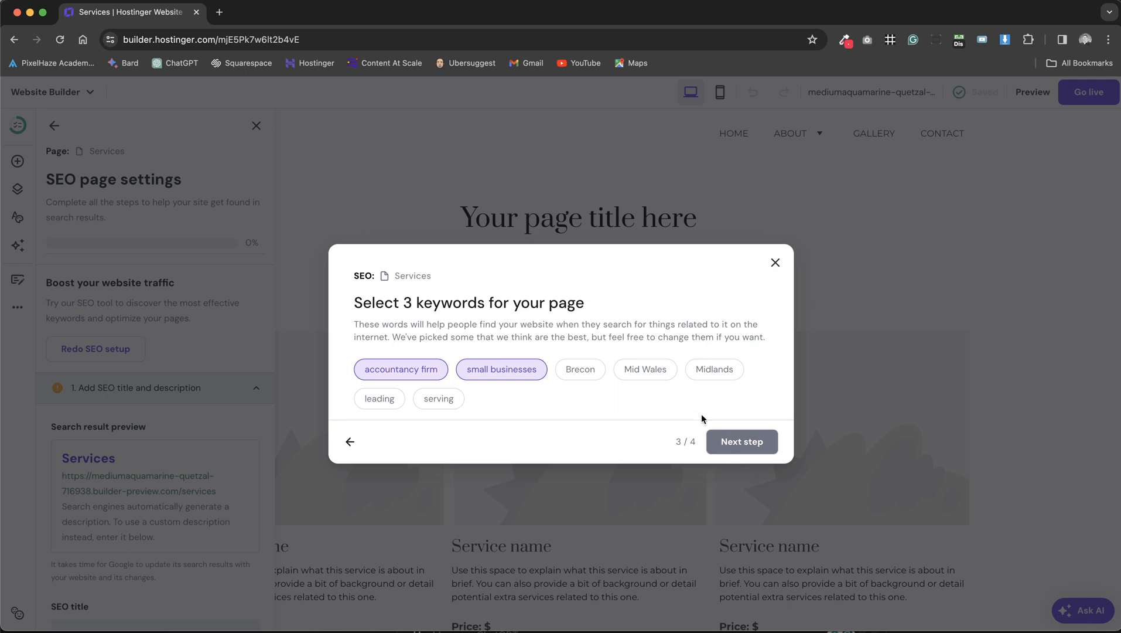
{"action": "left_click", "coordinate": [713, 369]}
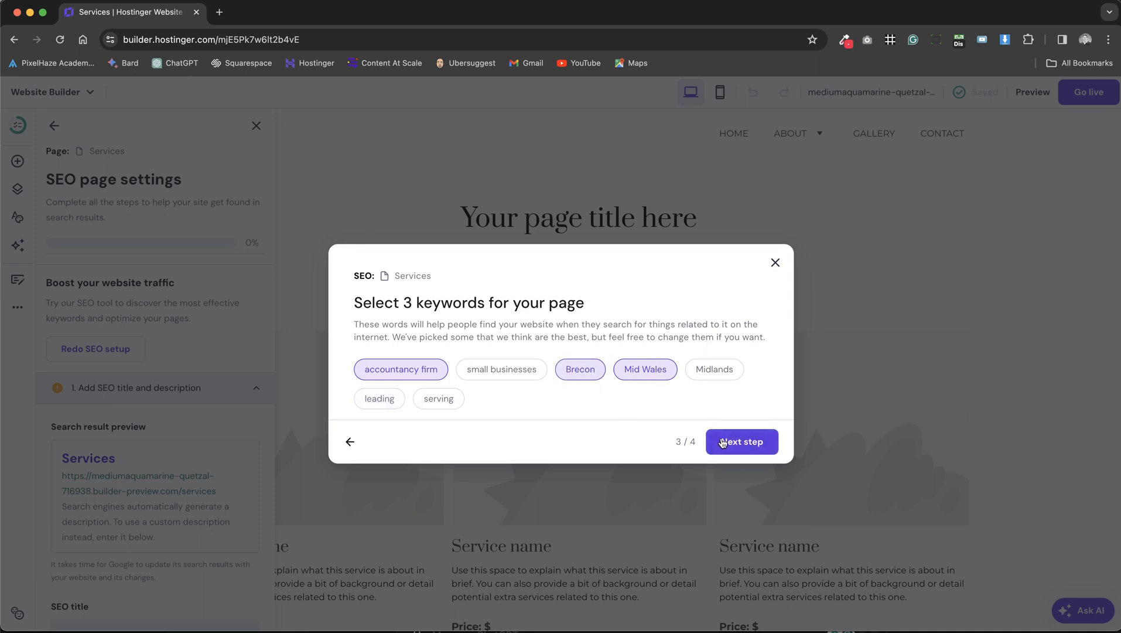
{"action": "left_click", "coordinate": [741, 441]}
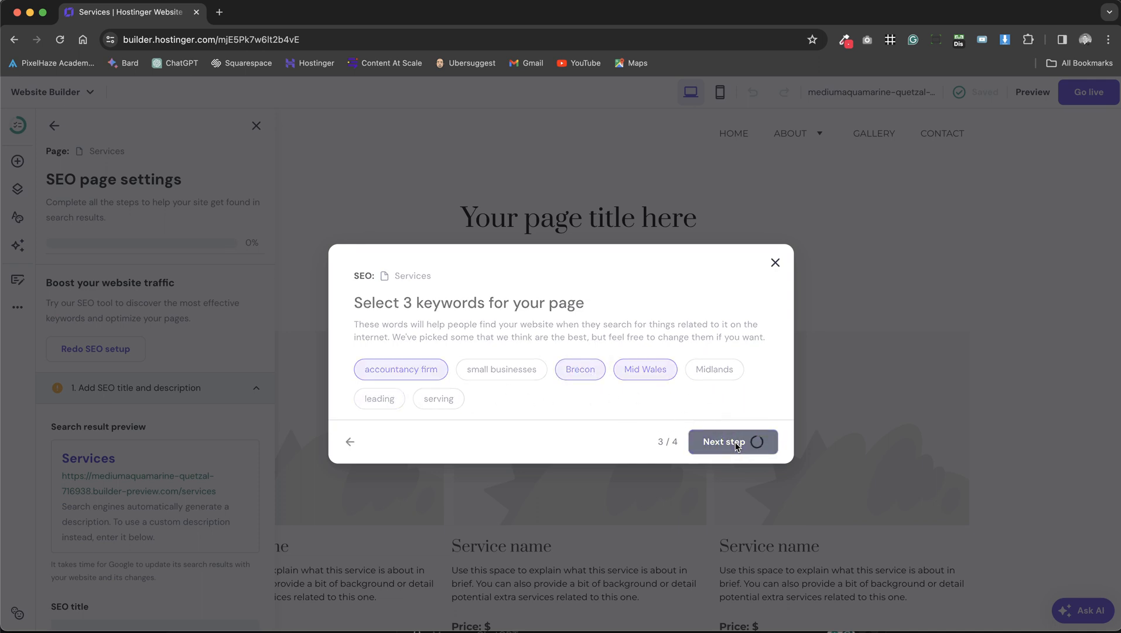
{"action": "left_click", "coordinate": [725, 441]}
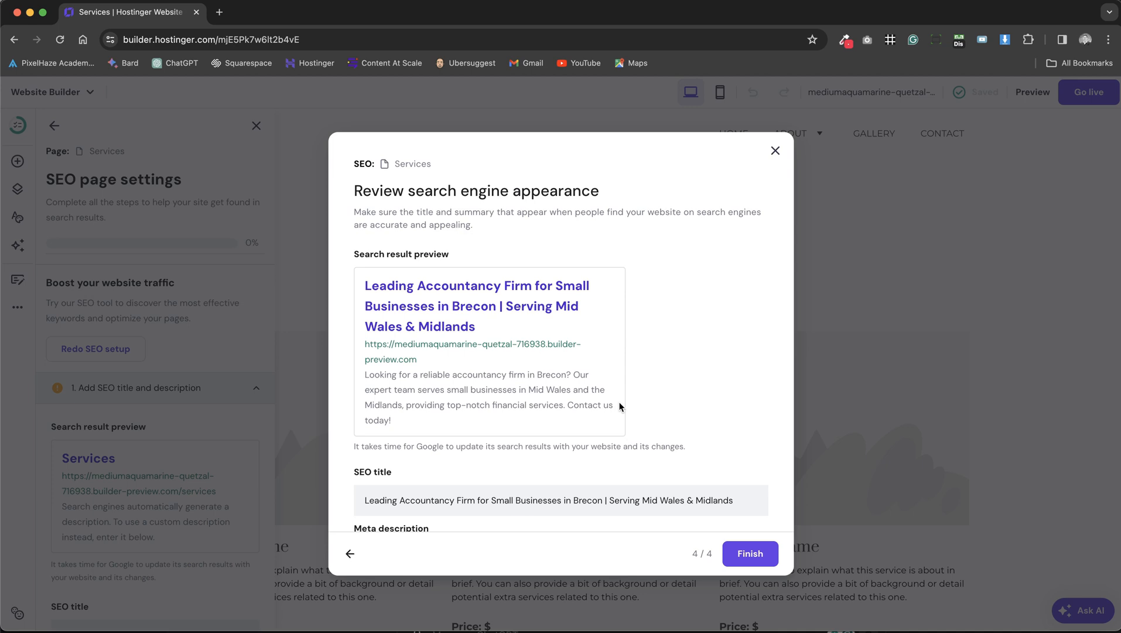
{"action": "mouse_move", "coordinate": [525, 365]}
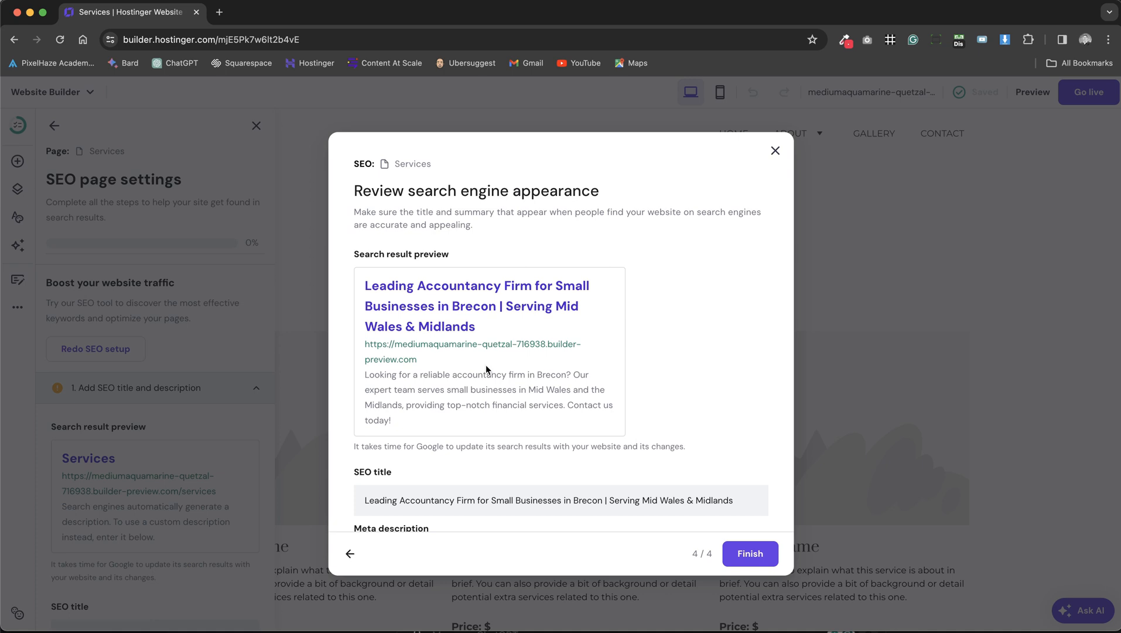
{"action": "mouse_move", "coordinate": [464, 317]}
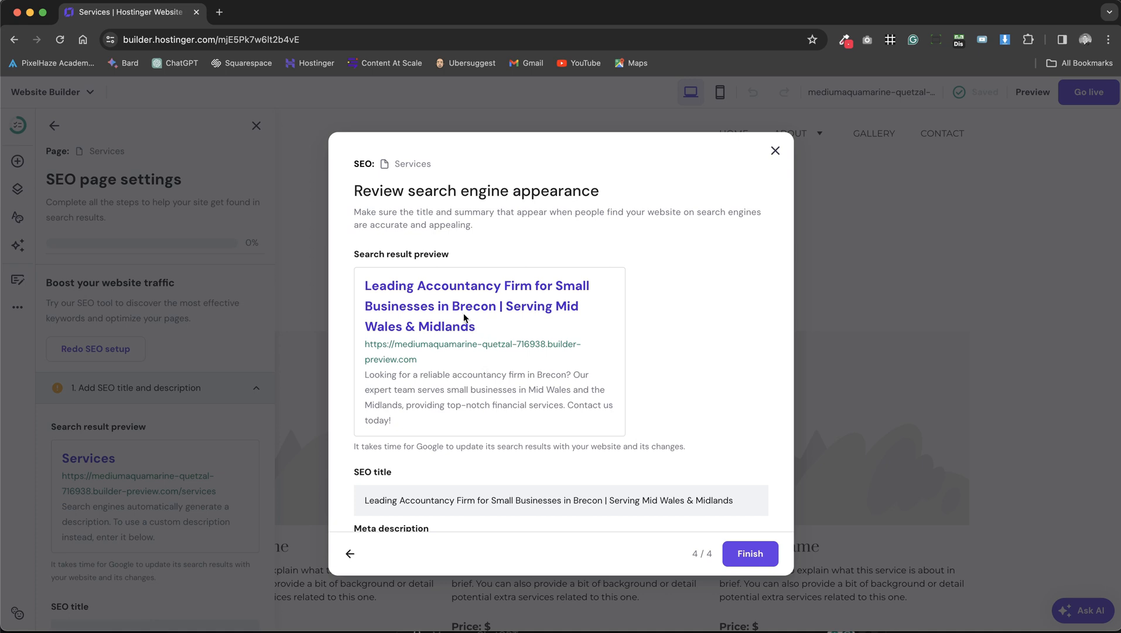
{"action": "mouse_move", "coordinate": [371, 288]}
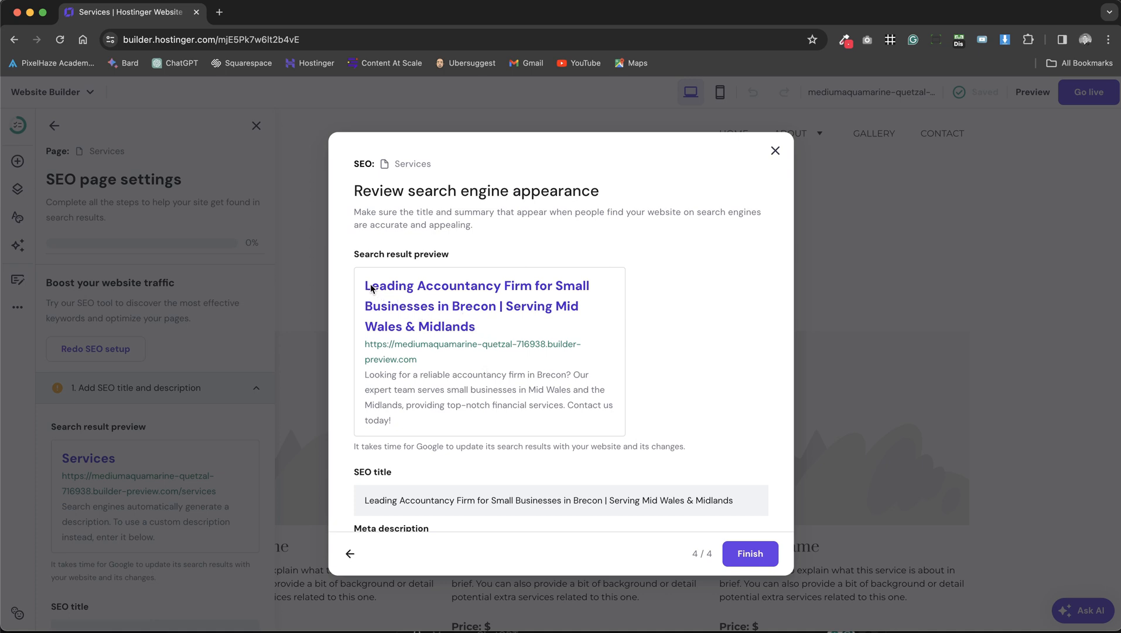